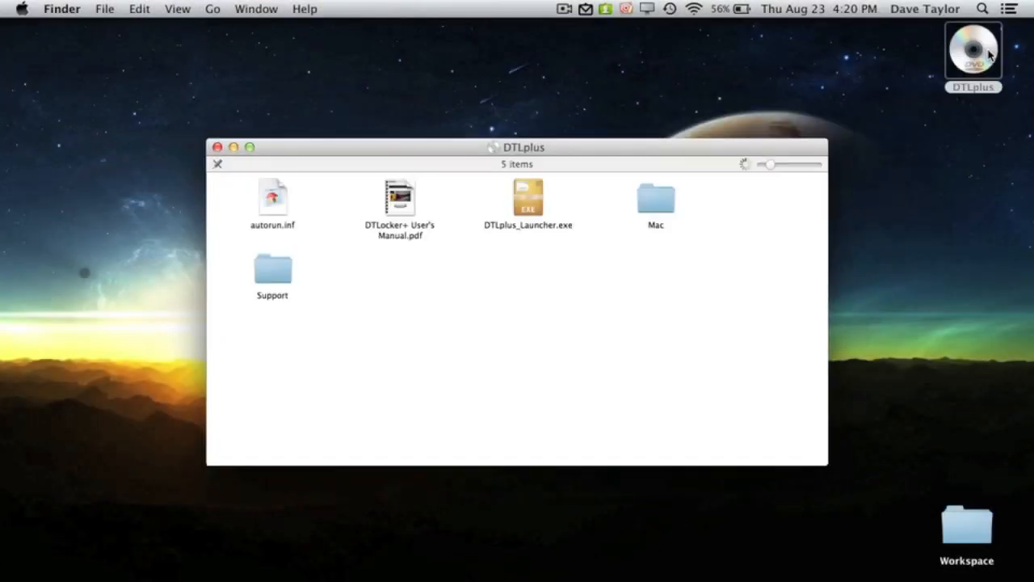
Step: Open the Mac folder on the DTLplus volume and run DTLplus_Launcher
double_click(656, 198)
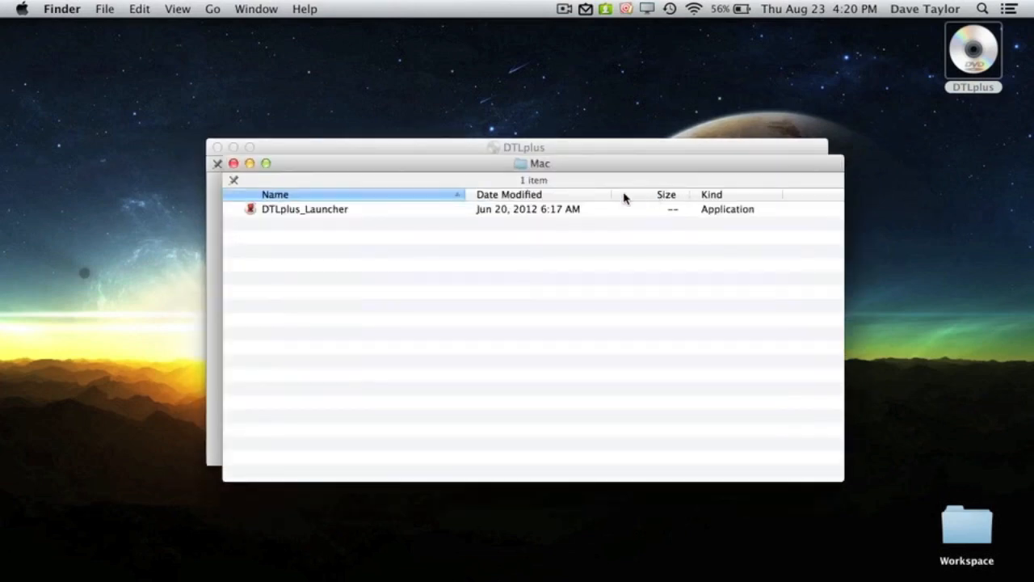
double_click(305, 209)
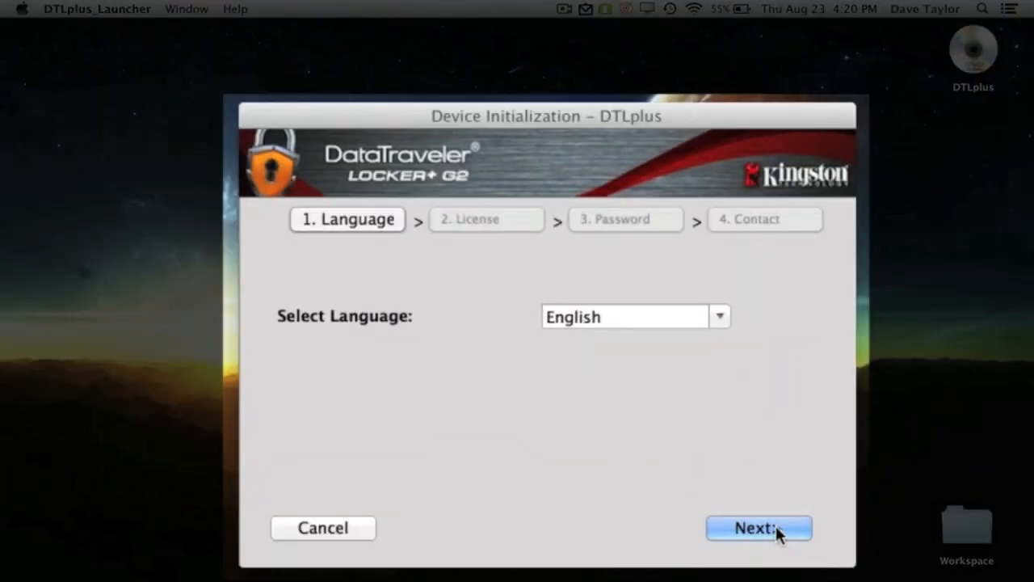
Step: Keep English, accept the license, and set a drive password with hint 'Shakespeare's worst play'
left_click(758, 528)
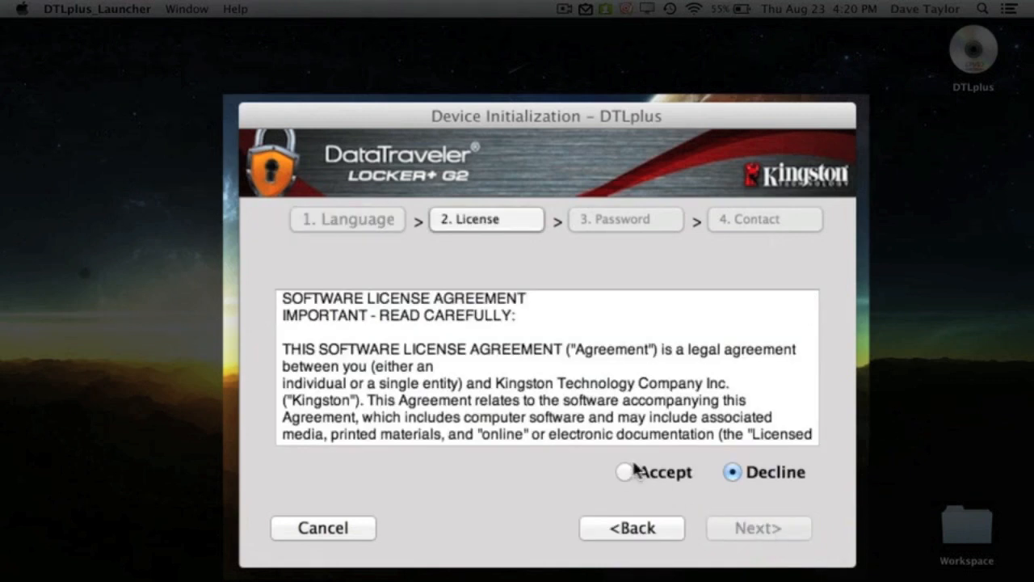
left_click(757, 527)
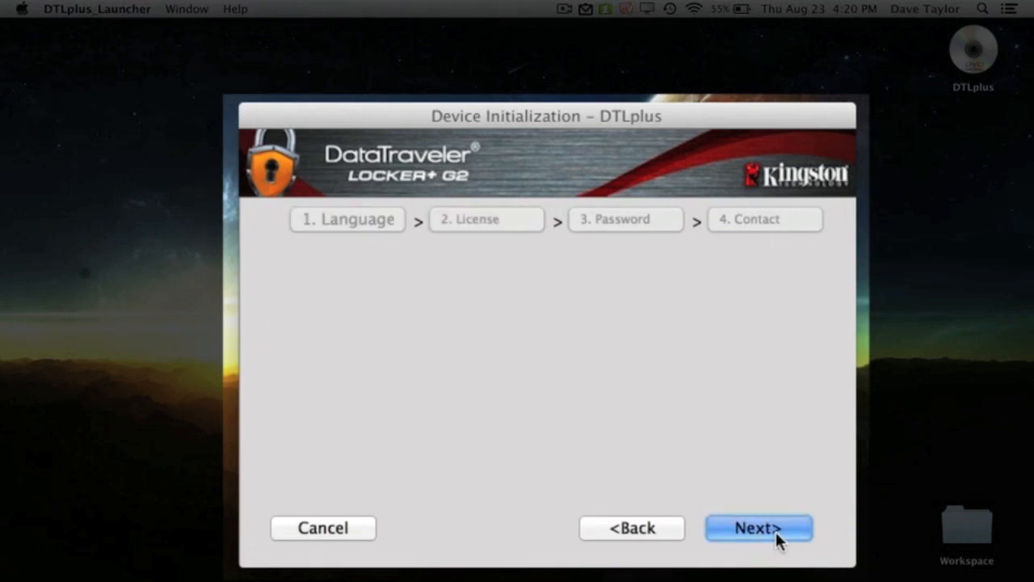
left_click(758, 527)
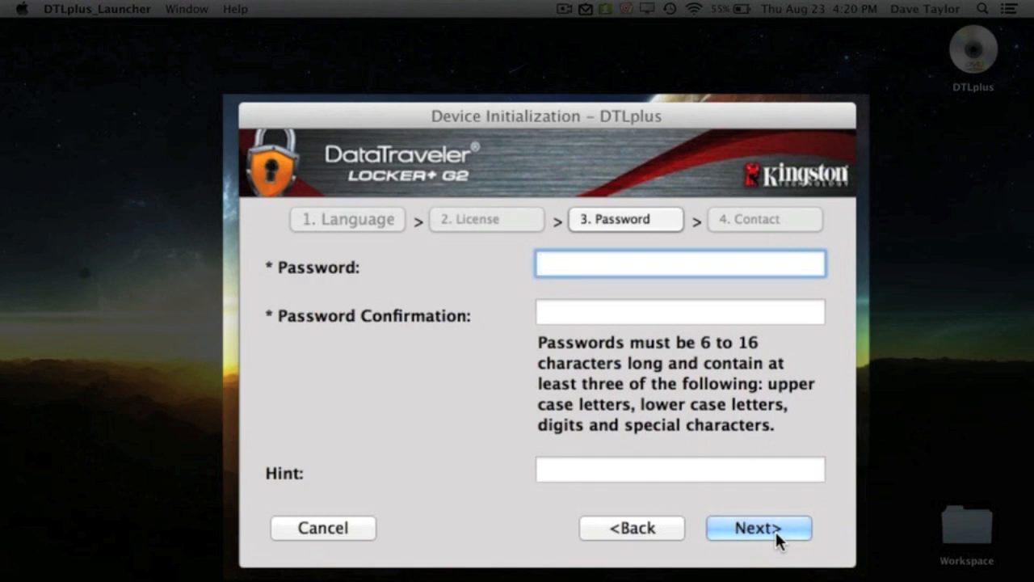
left_click(679, 264)
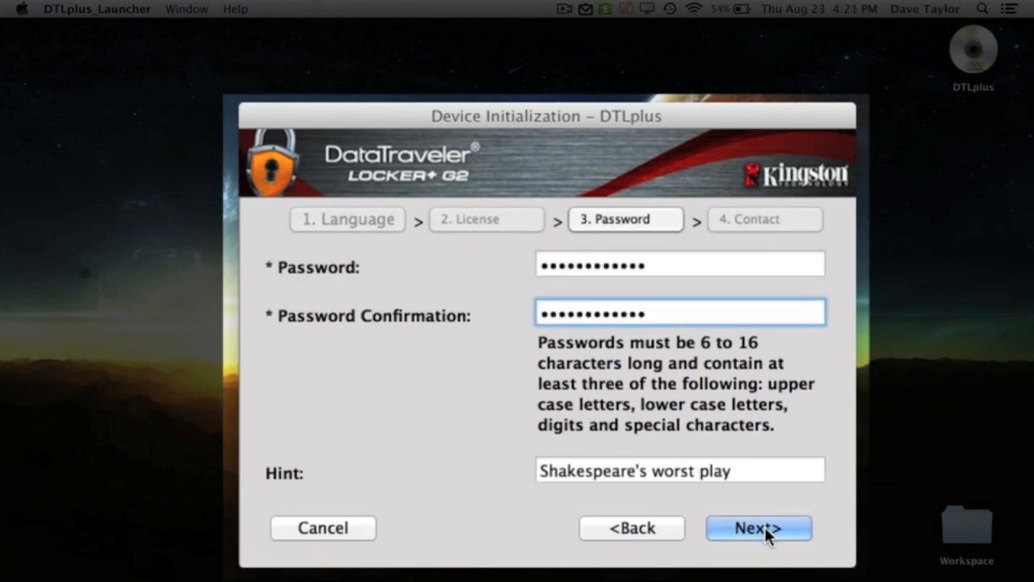
left_click(758, 527)
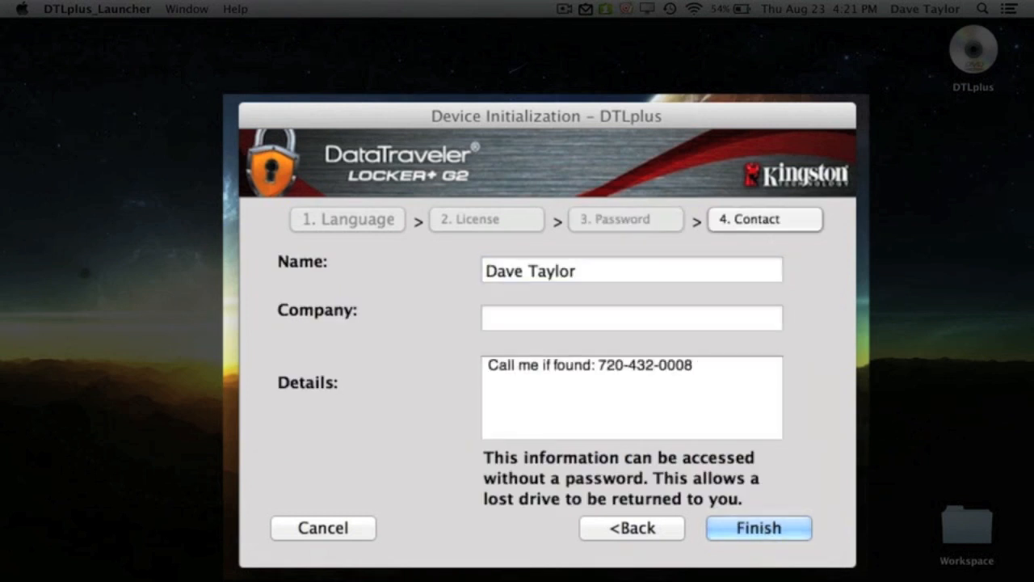
Step: Enter the owner contact details, finish formatting the drive, and dismiss Format Complete
left_click(692, 365)
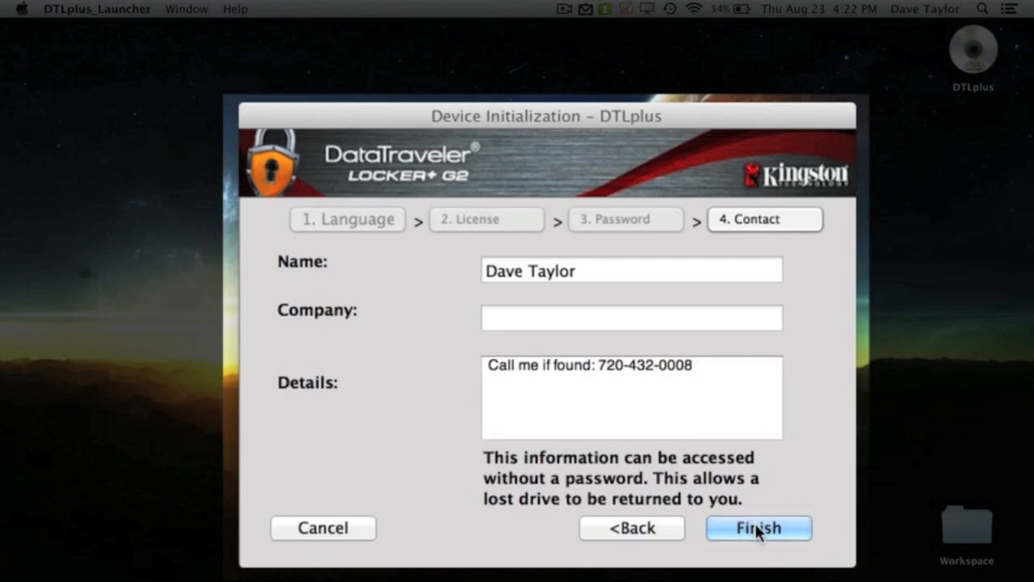
left_click(758, 528)
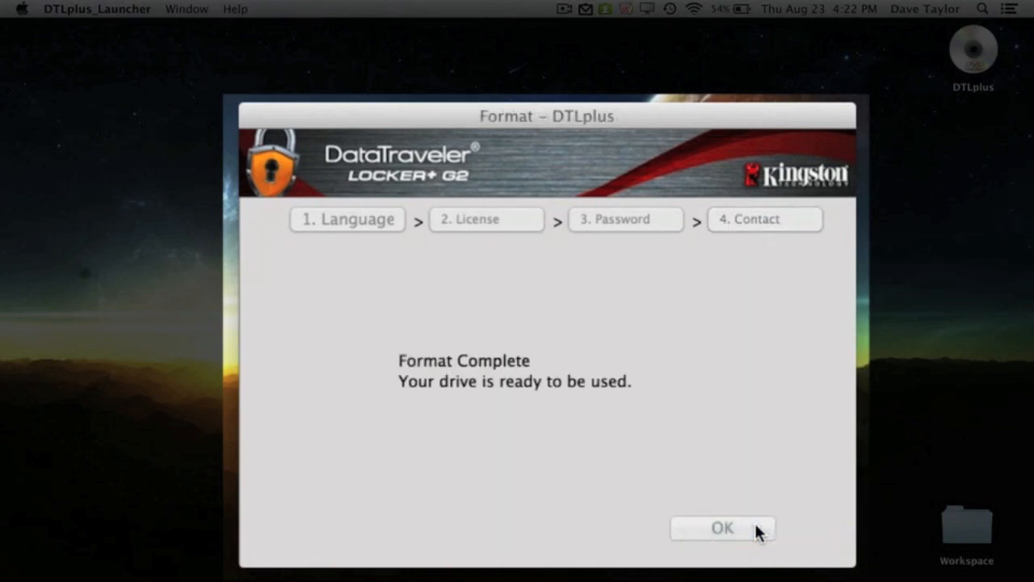
left_click(722, 527)
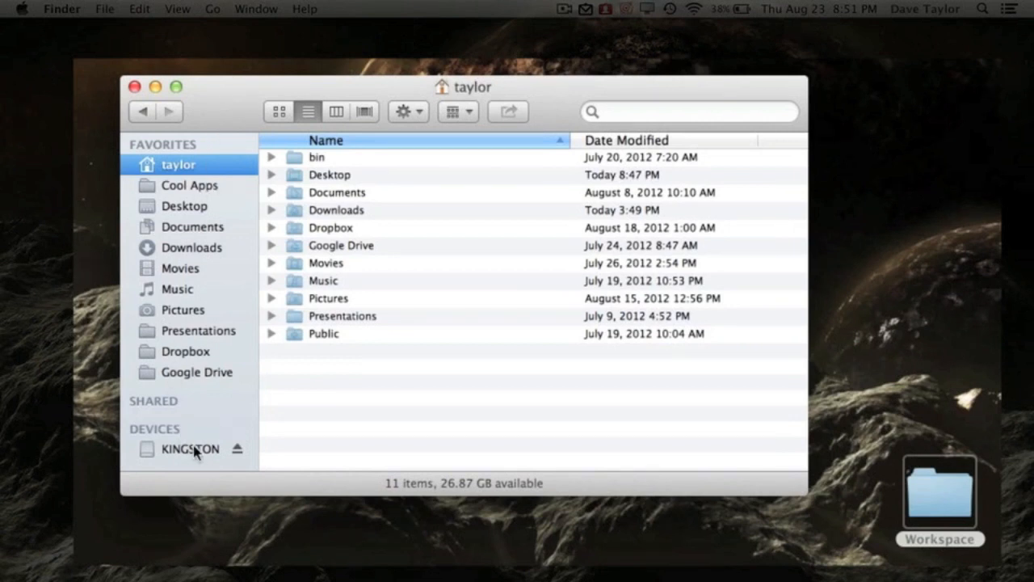
Step: Select the KINGSTON drive in the Finder sidebar to eject and remount it
left_click(192, 448)
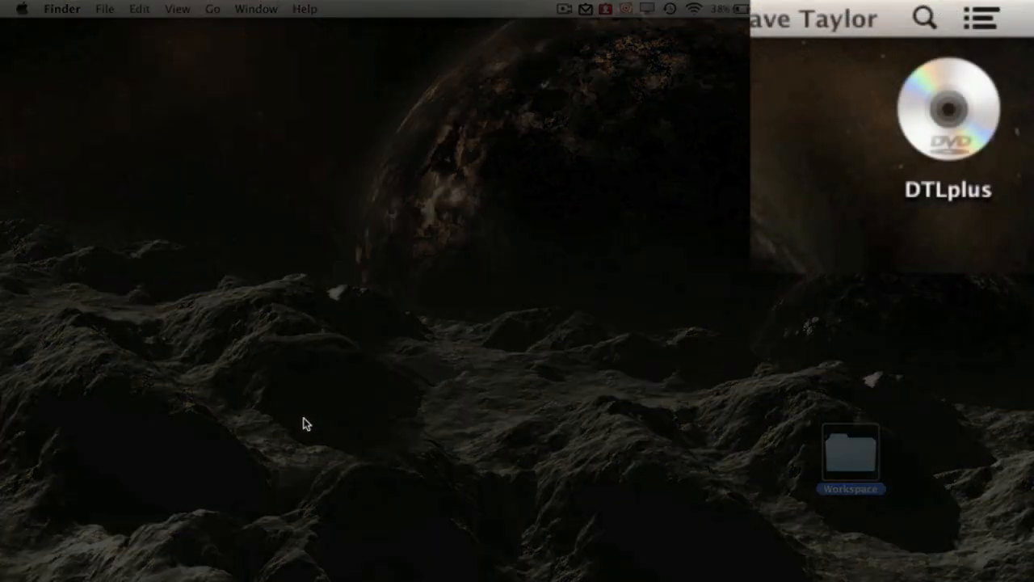
Step: Open the DTLplus volume and its Mac folder, then focus the login password field
left_click(948, 111)
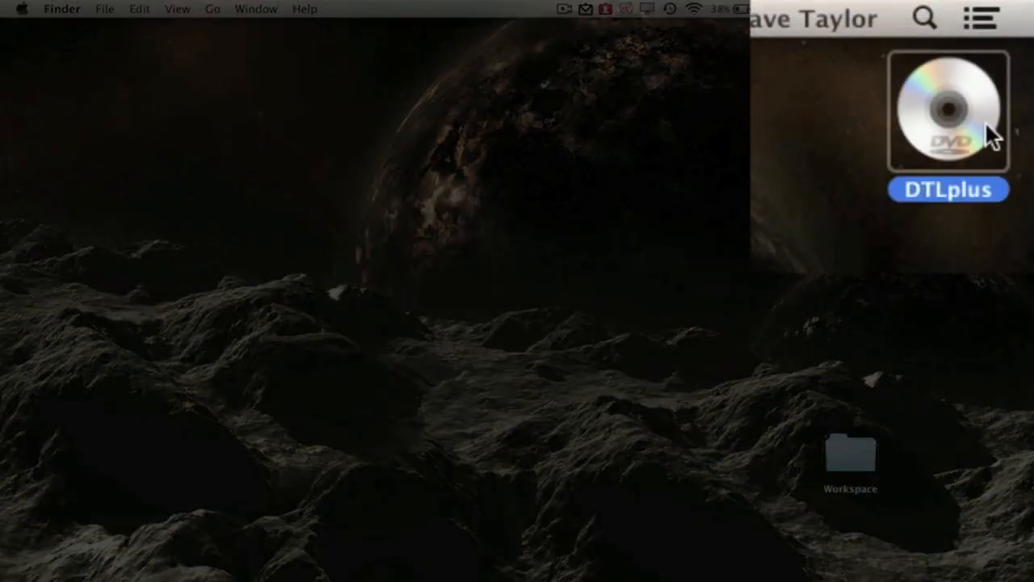
double_click(949, 111)
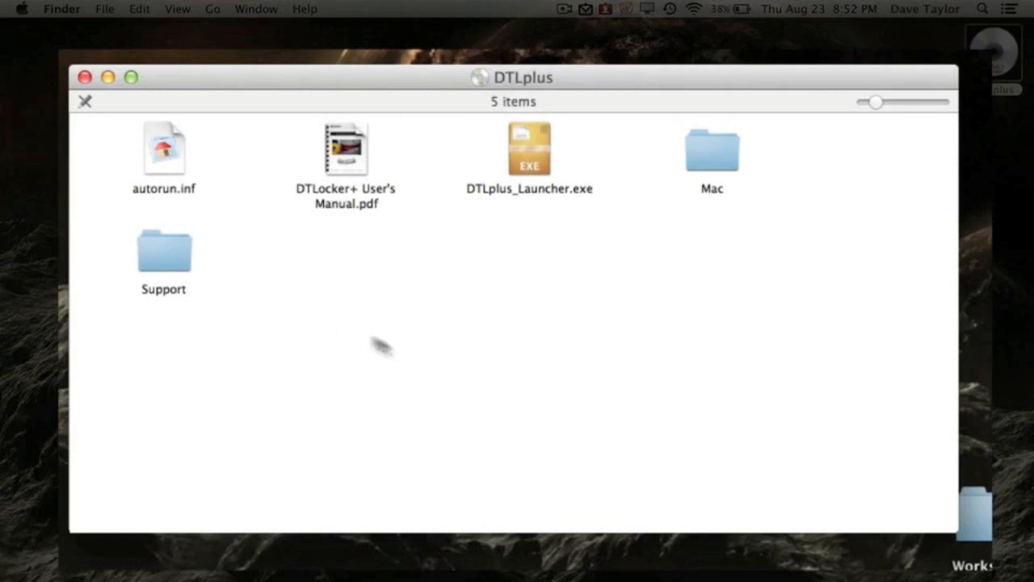
mouse_move(343, 289)
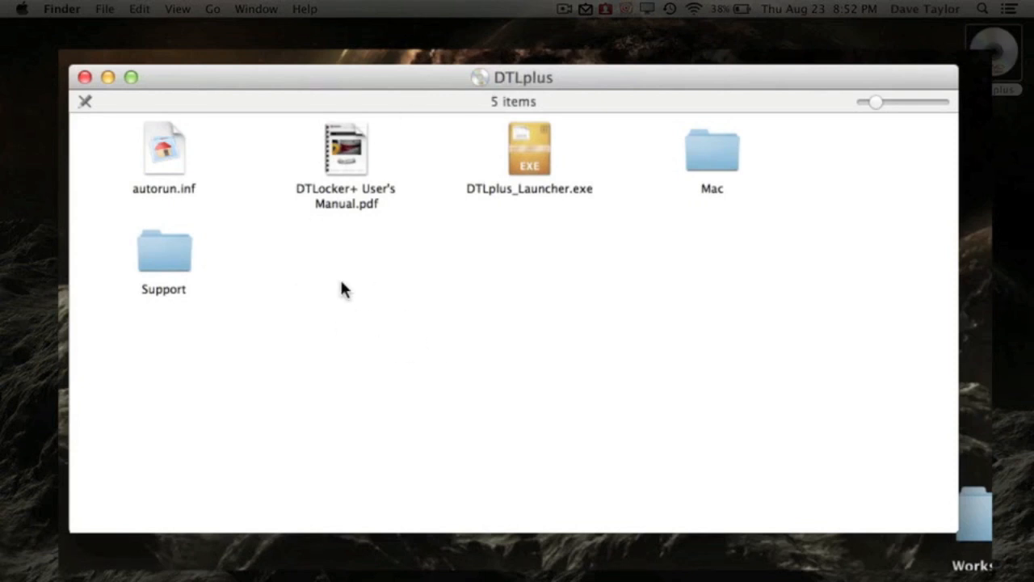
mouse_move(705, 135)
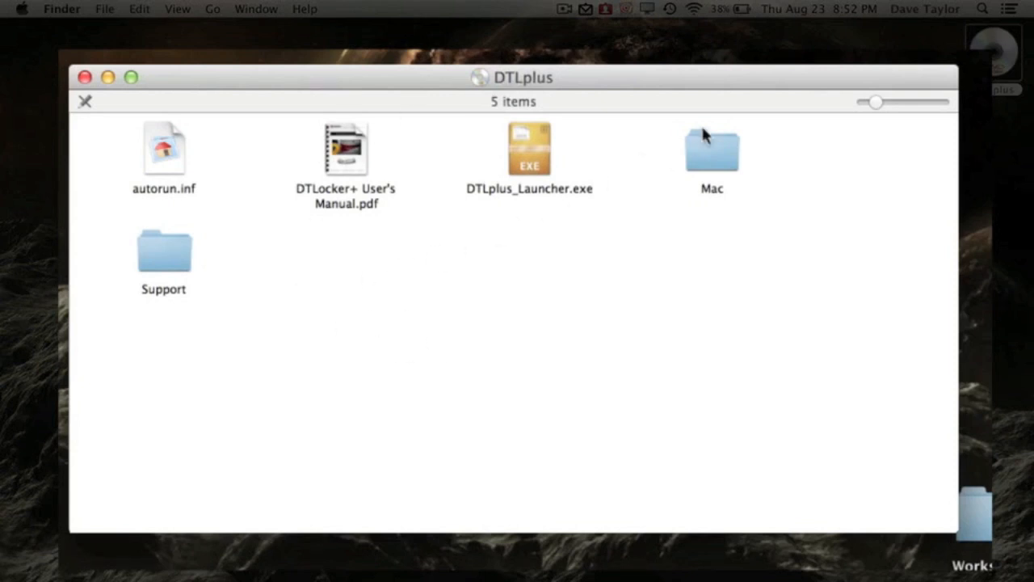
double_click(712, 148)
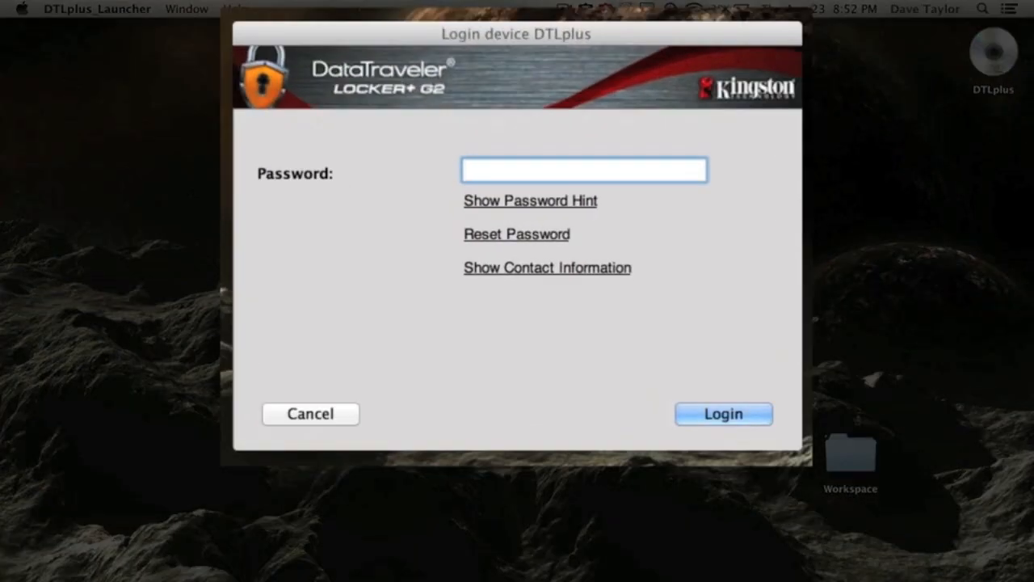
left_click(583, 170)
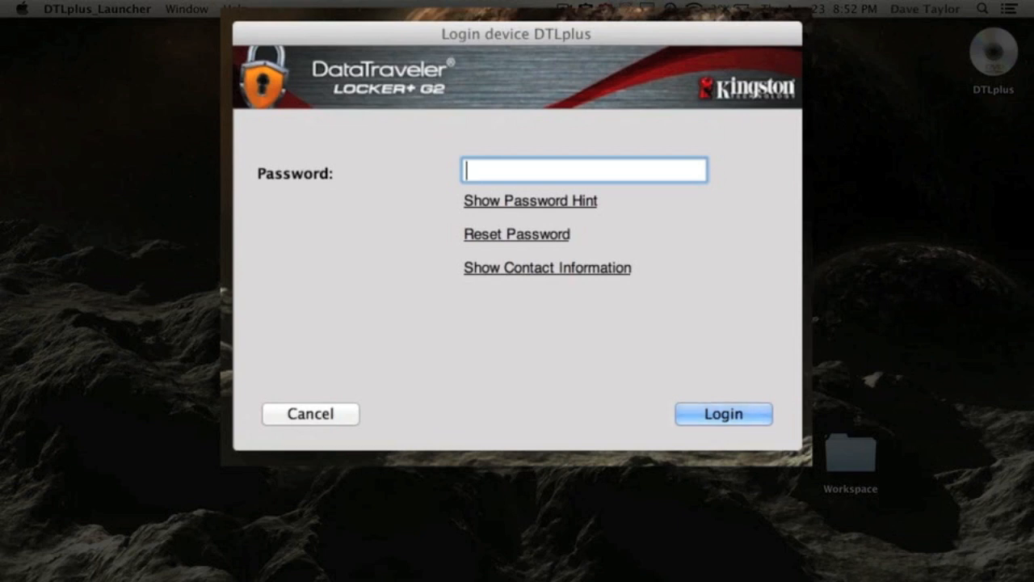